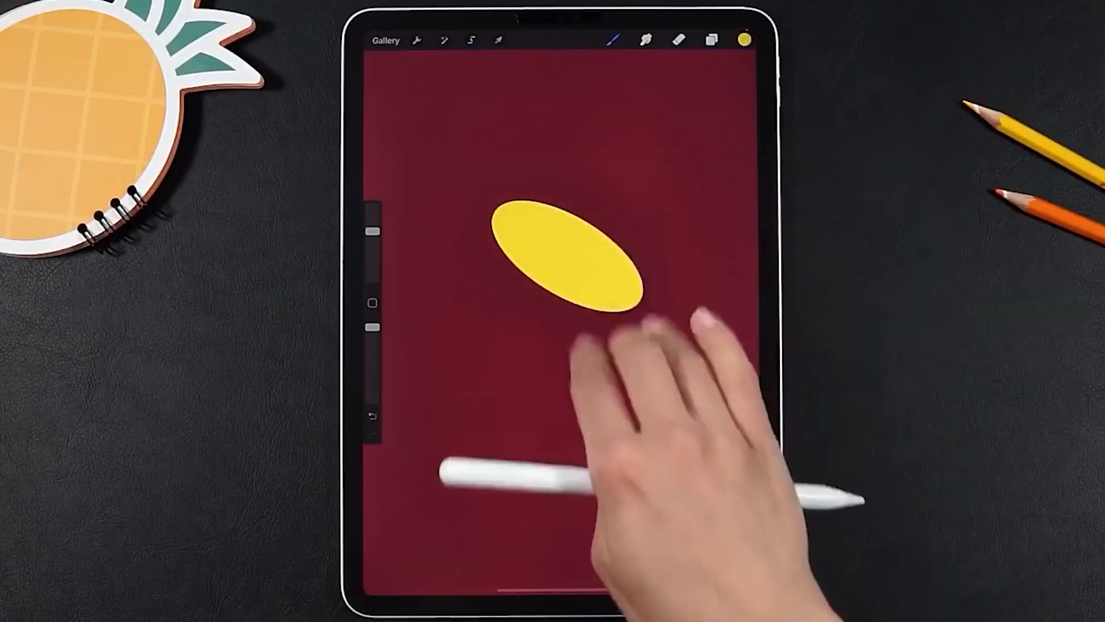
# - Show the layer stack with the ellipse layers, red layers and background colour
pyautogui.click(711, 39)
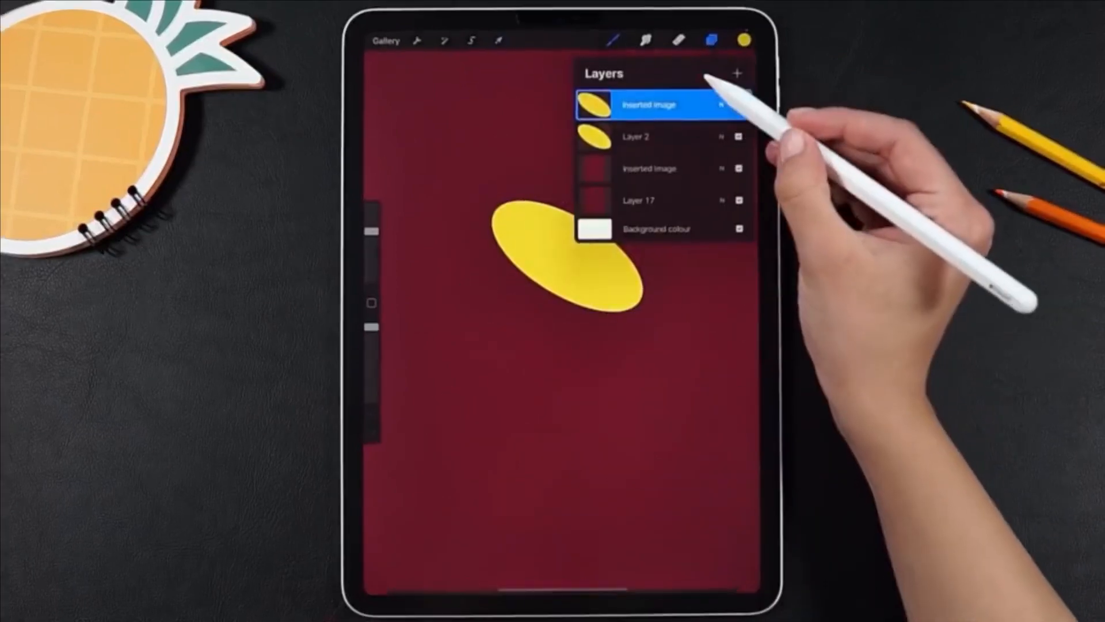